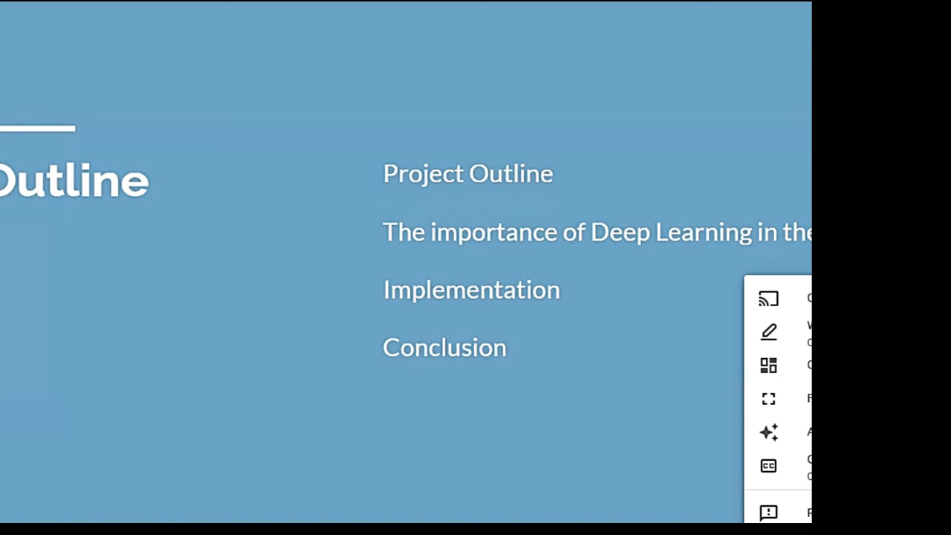
Switch the Google Meet layout to Spotlight so the shared notebook fills the view.
left_click(768, 365)
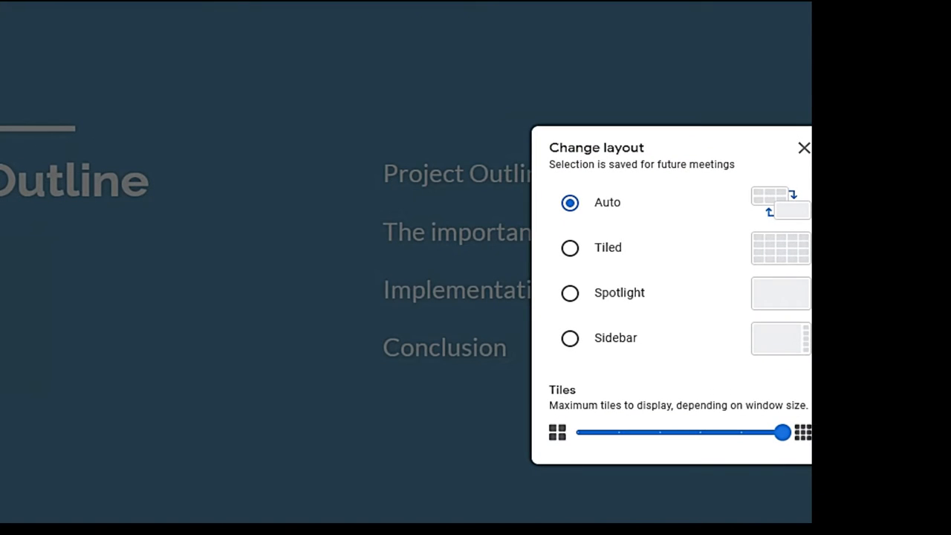
mouse_move(690, 290)
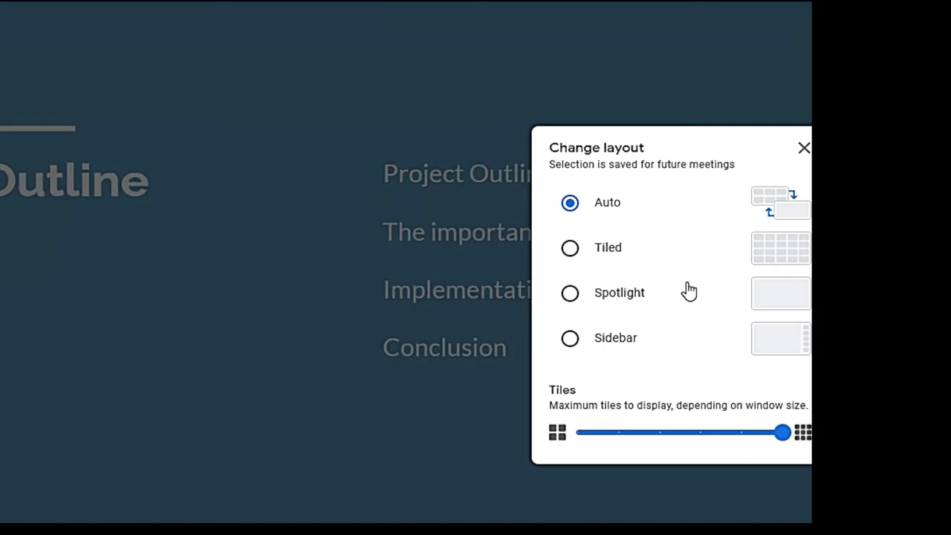
left_click(570, 292)
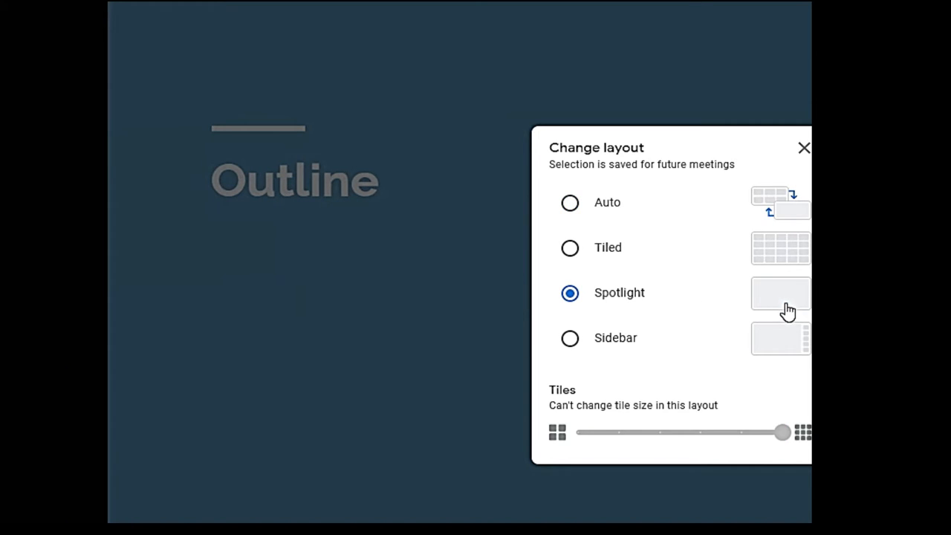
left_click(804, 147)
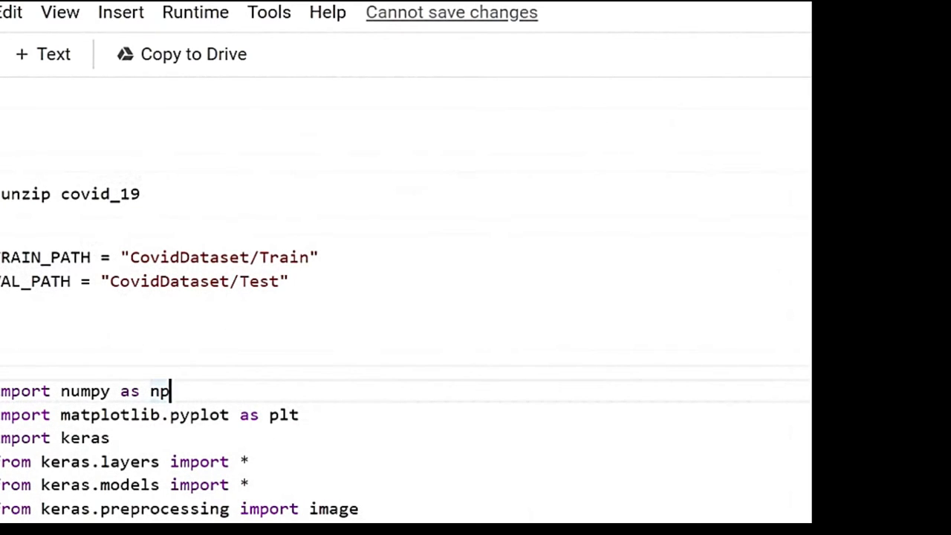
mouse_move(156, 251)
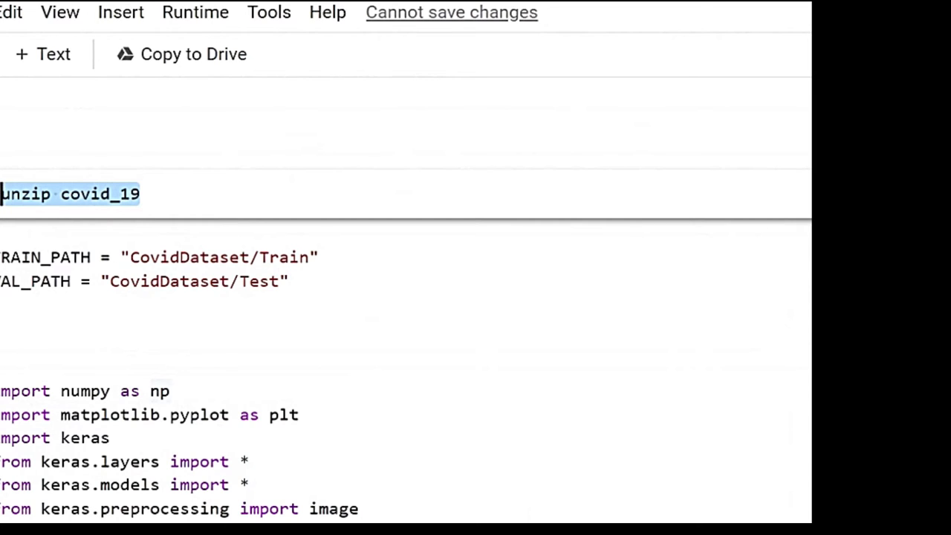
scroll("down", 3)
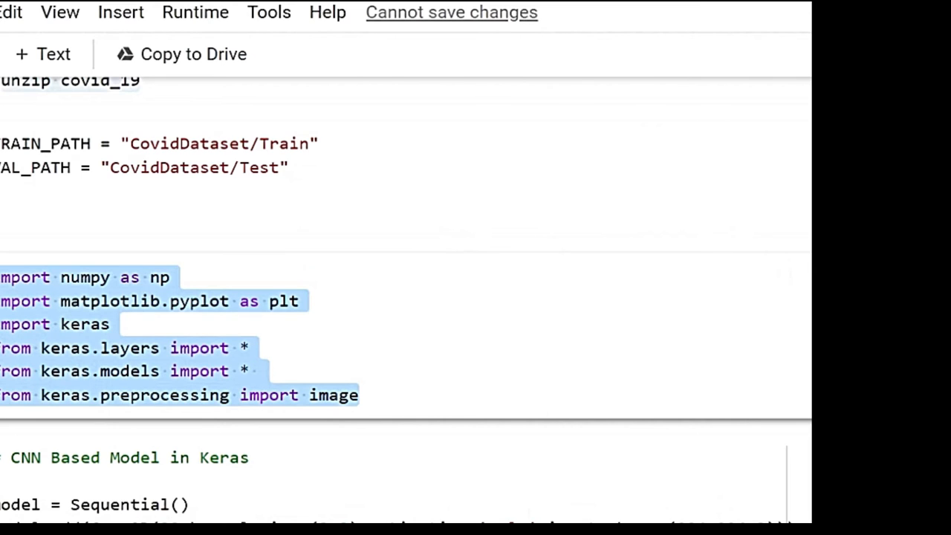
scroll("down", 3)
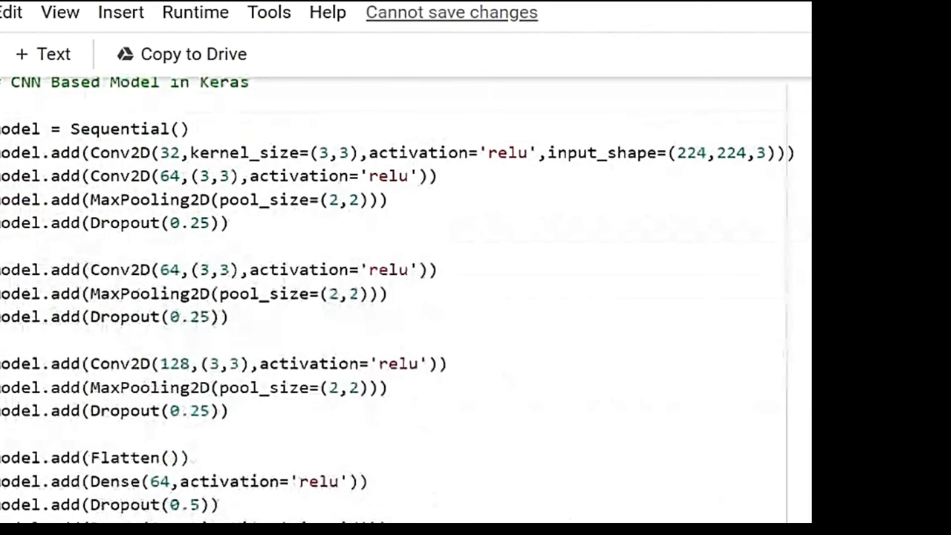
scroll("up", 3)
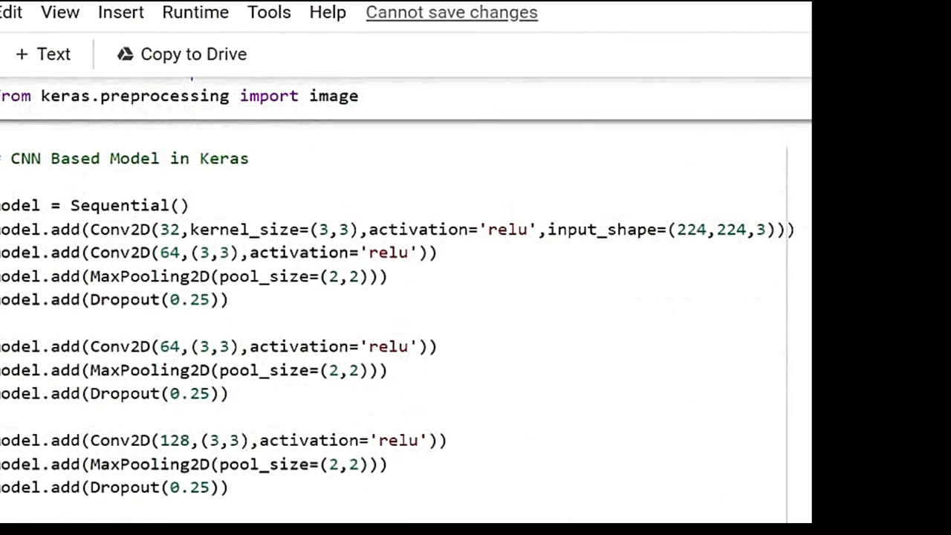
double_click(119, 206)
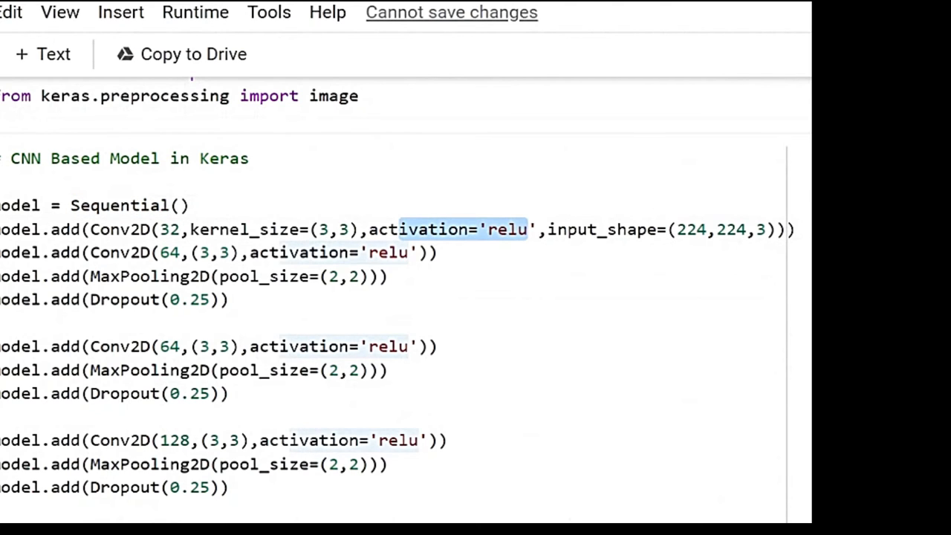
scroll("down", 3)
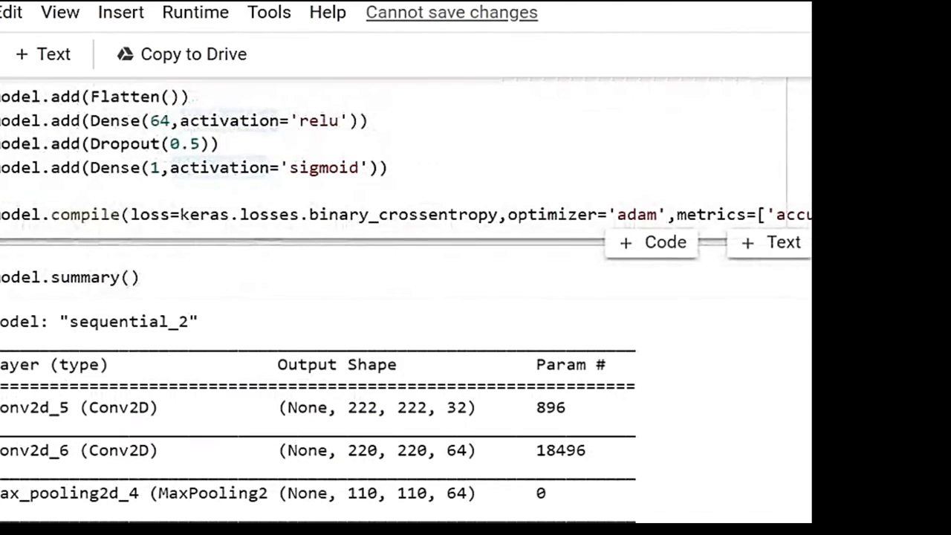
scroll("down", 3)
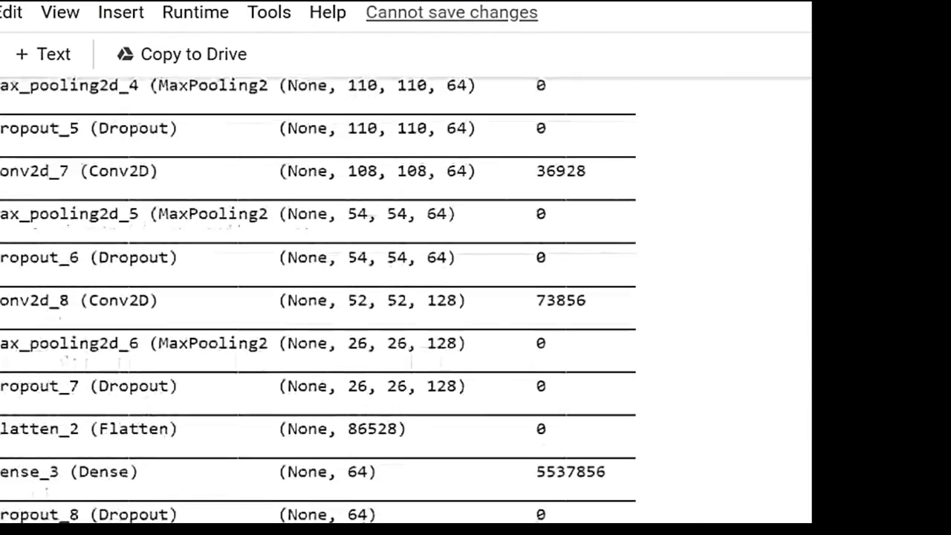
scroll("down", 3)
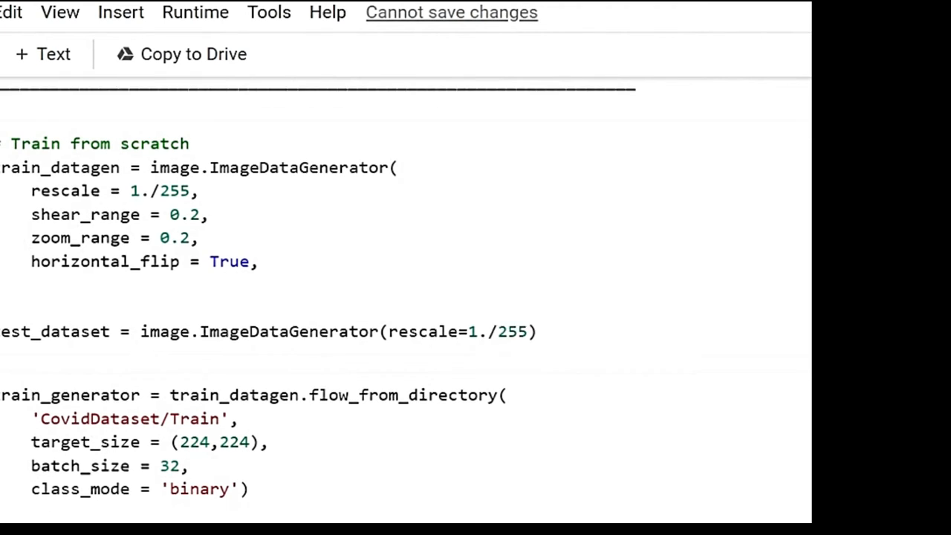
scroll("down", 3)
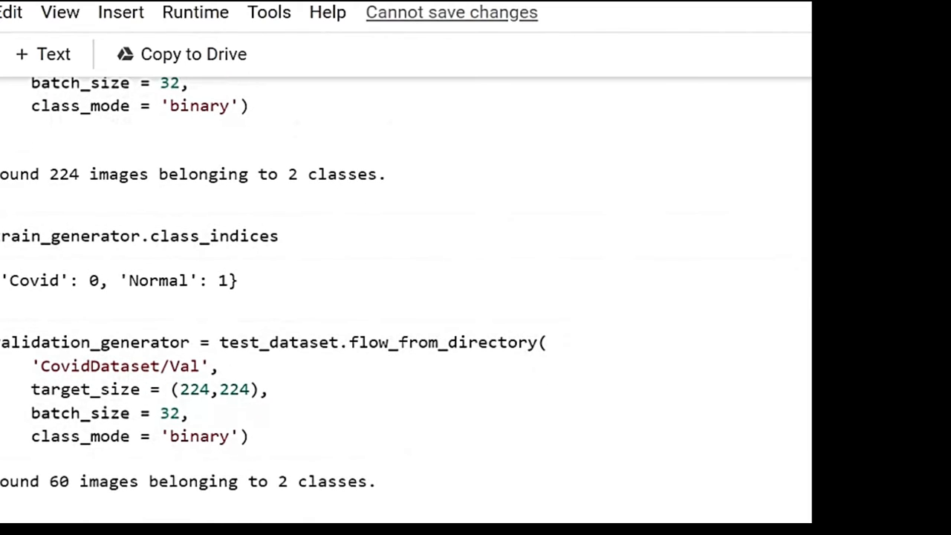
mouse_move(256, 294)
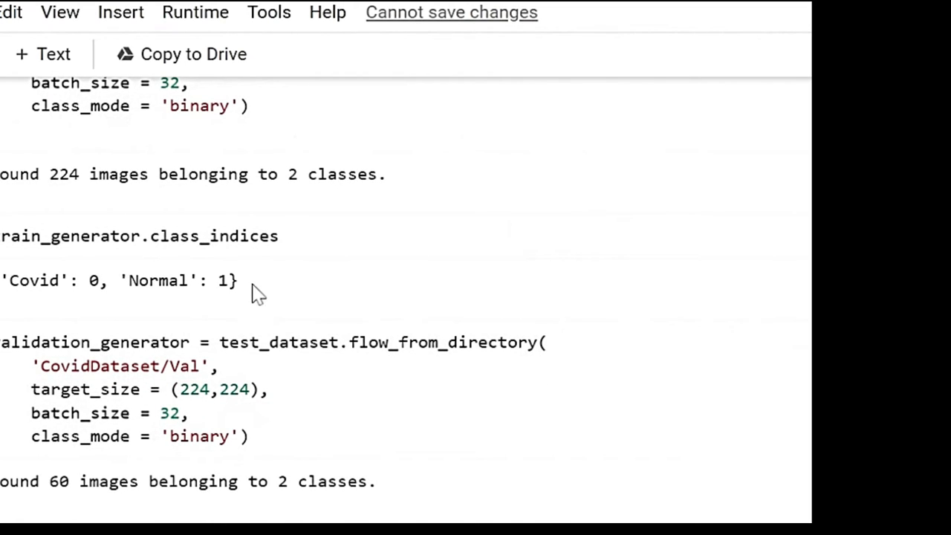
double_click(112, 281)
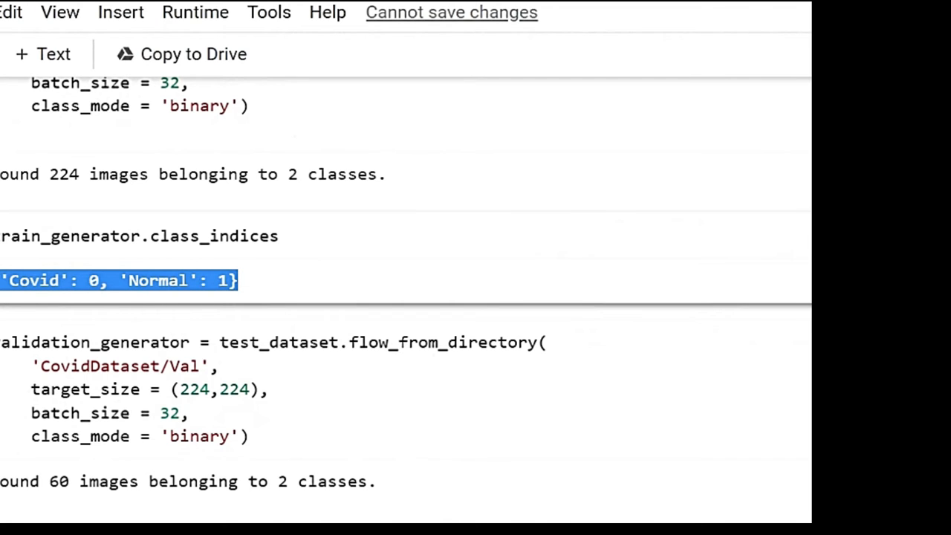
scroll("down", 3)
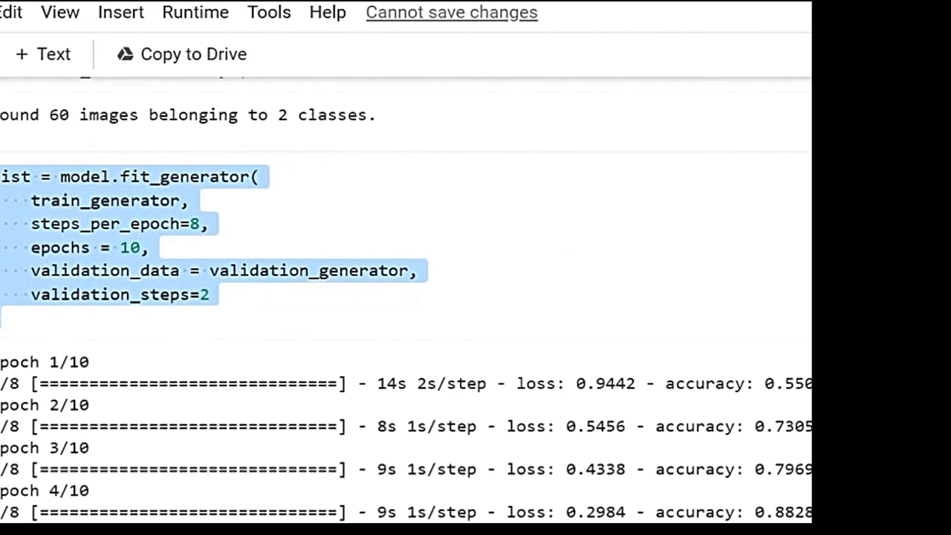
scroll("down", 3)
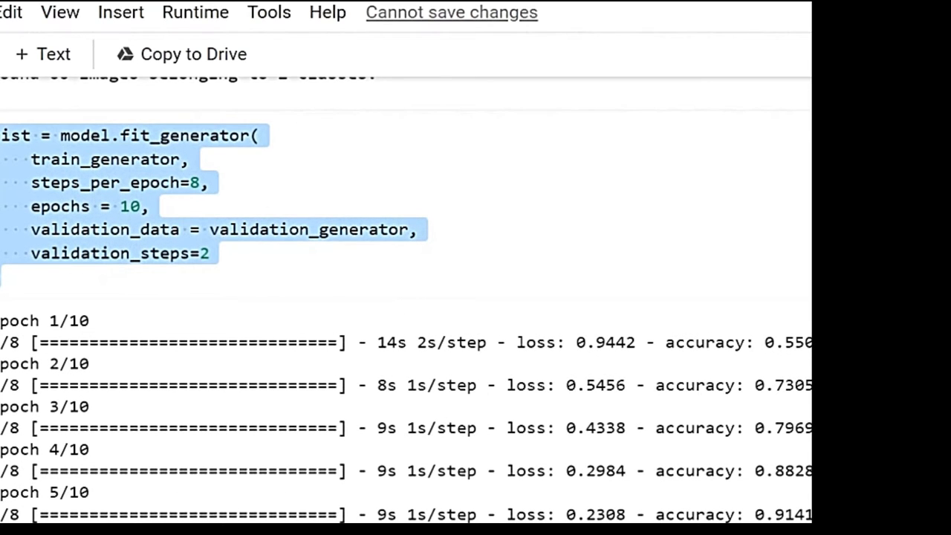
scroll("down", 3)
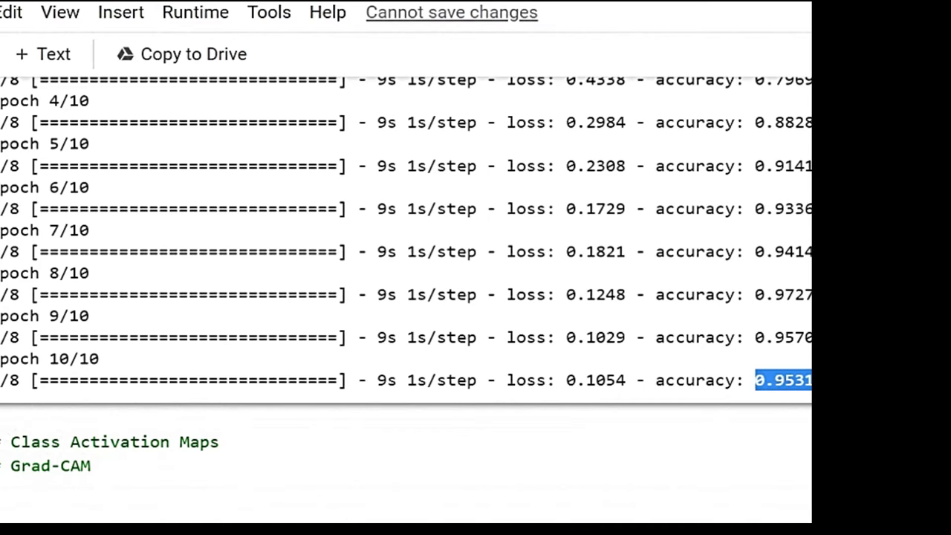
scroll("up", 3)
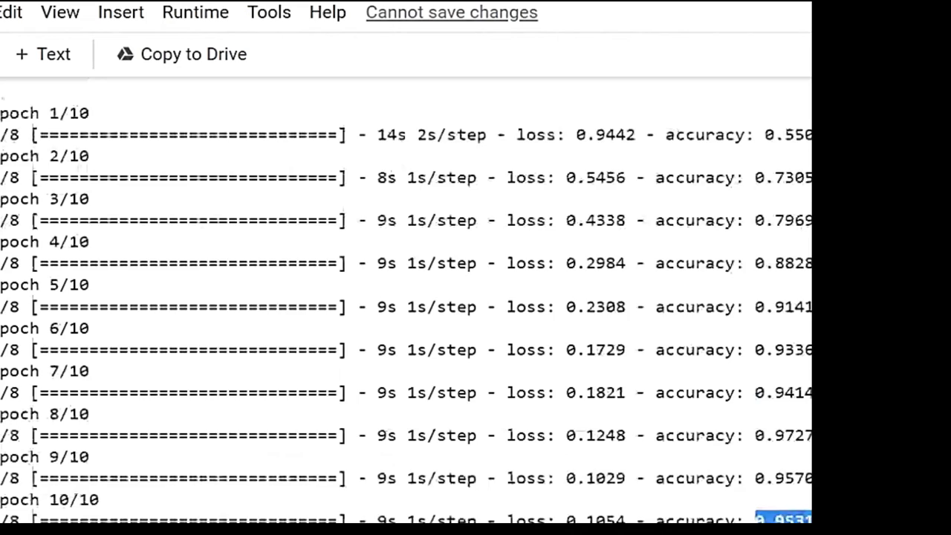
scroll("up", 3)
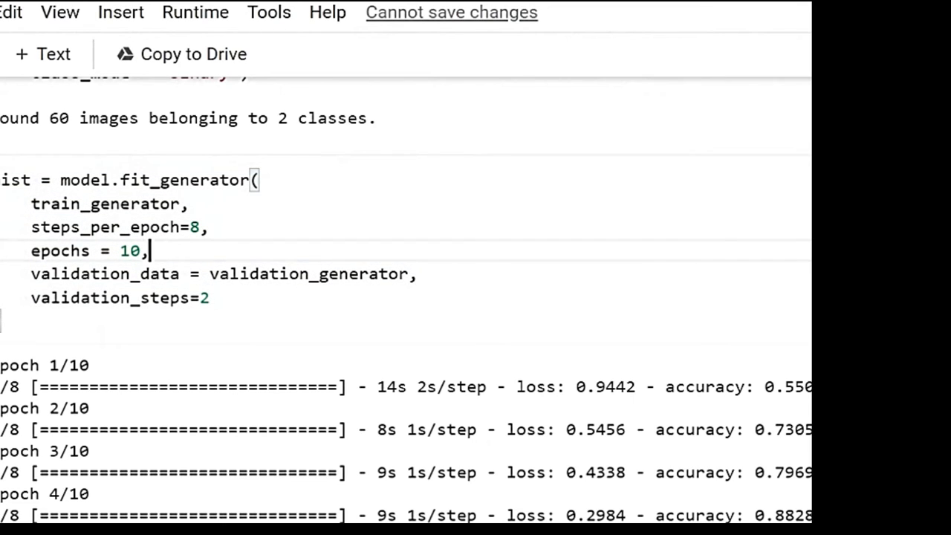
double_click(119, 227)
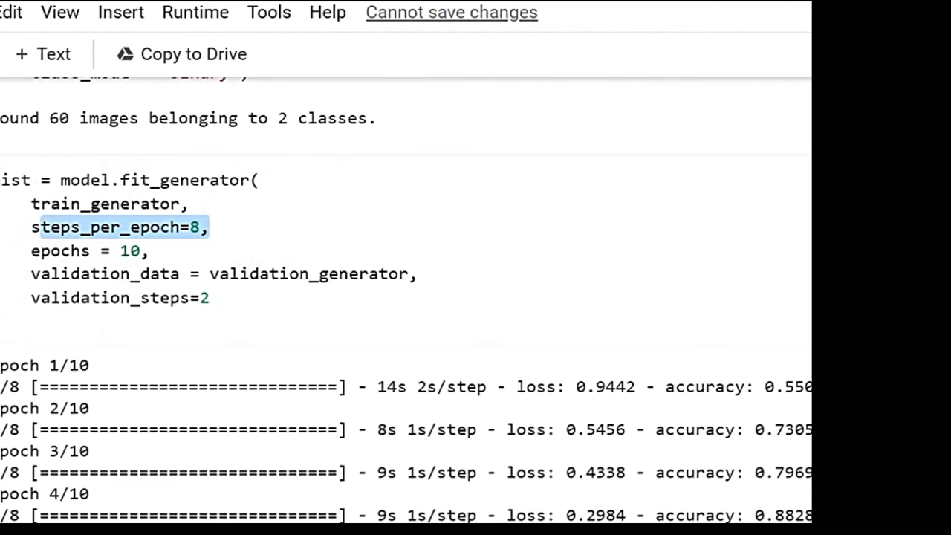
scroll("down", 3)
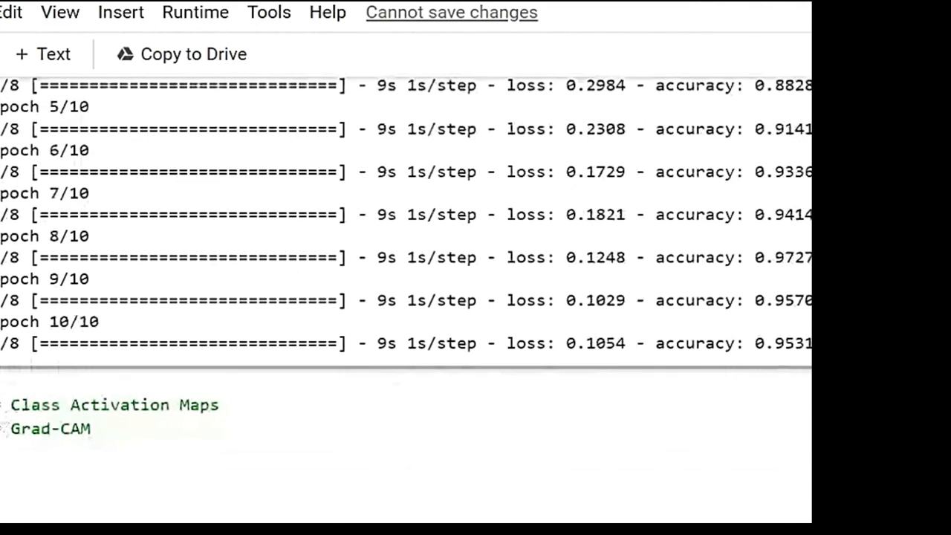
scroll("down", 3)
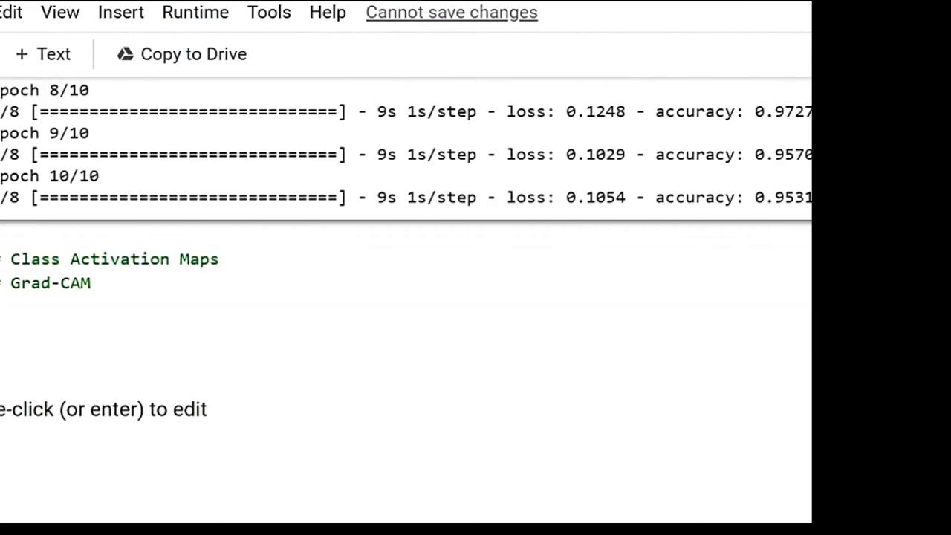
scroll("up", 3)
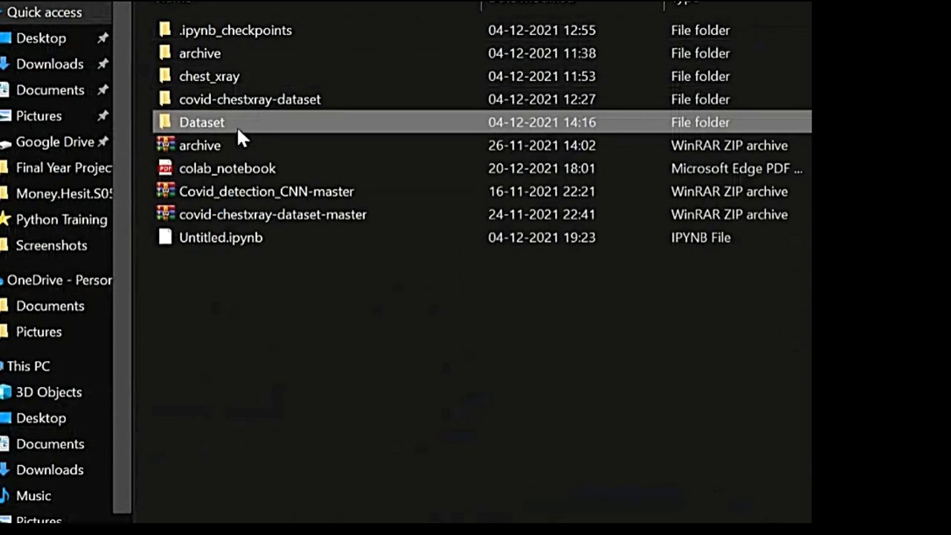
Open the Dataset folder, browse the Covid chest X-ray images, and return to Dataset.
double_click(201, 122)
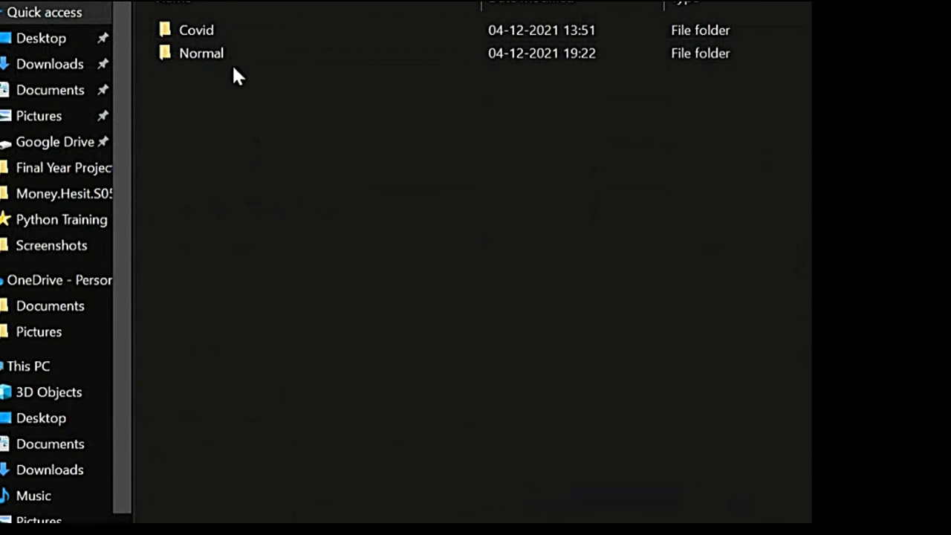
double_click(196, 30)
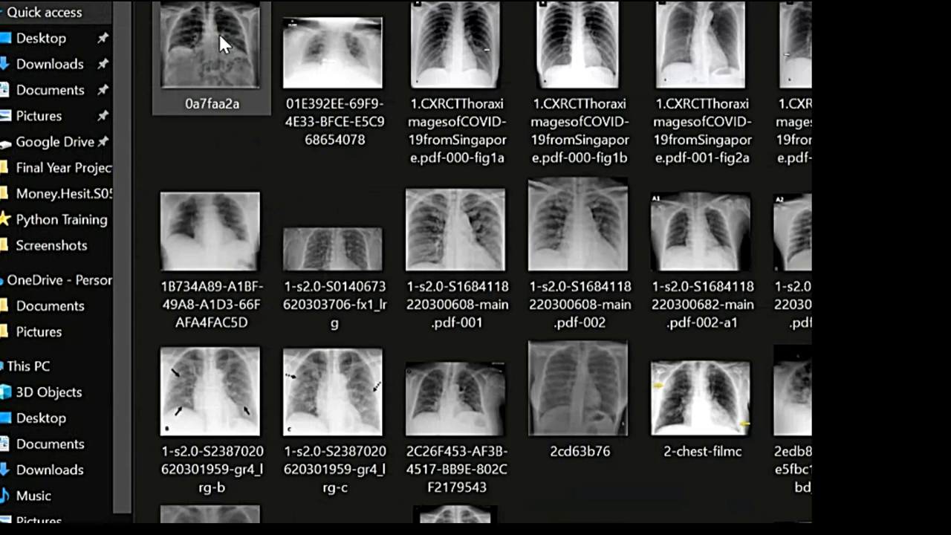
double_click(210, 49)
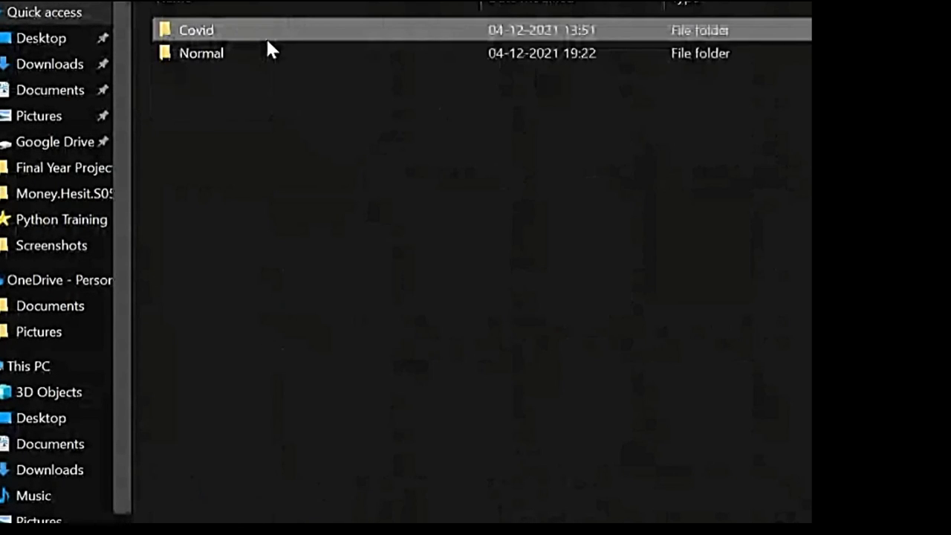
Open the Normal folder and scroll through its normal chest X-ray thumbnails.
double_click(196, 30)
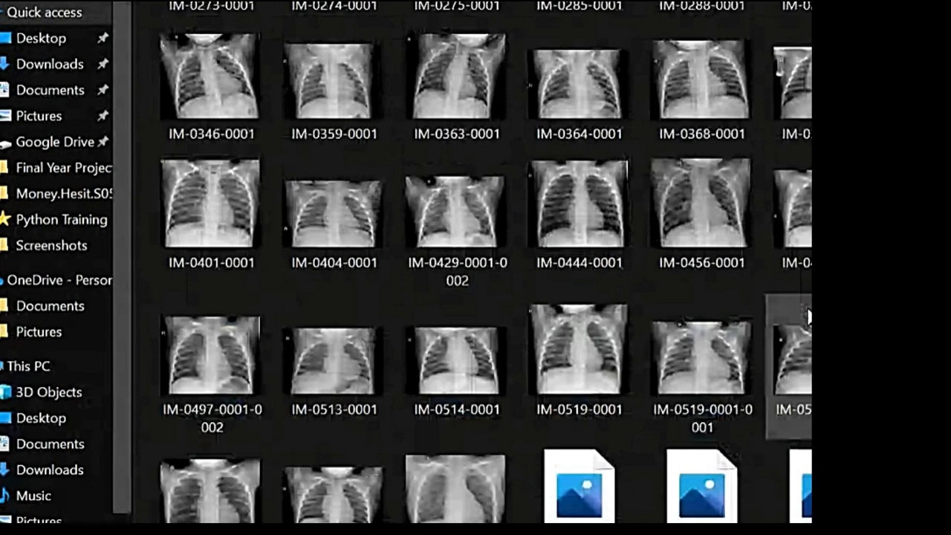
scroll("down", 3)
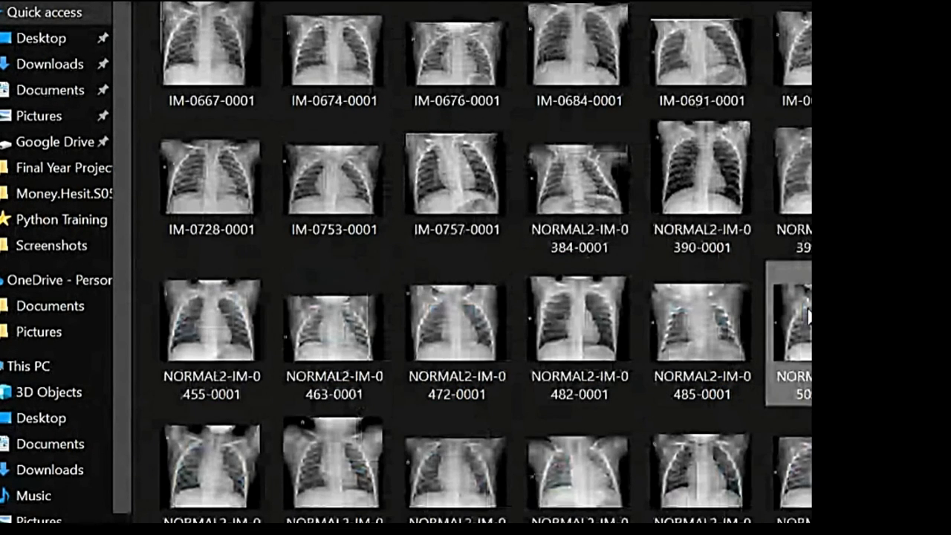
scroll("up", 3)
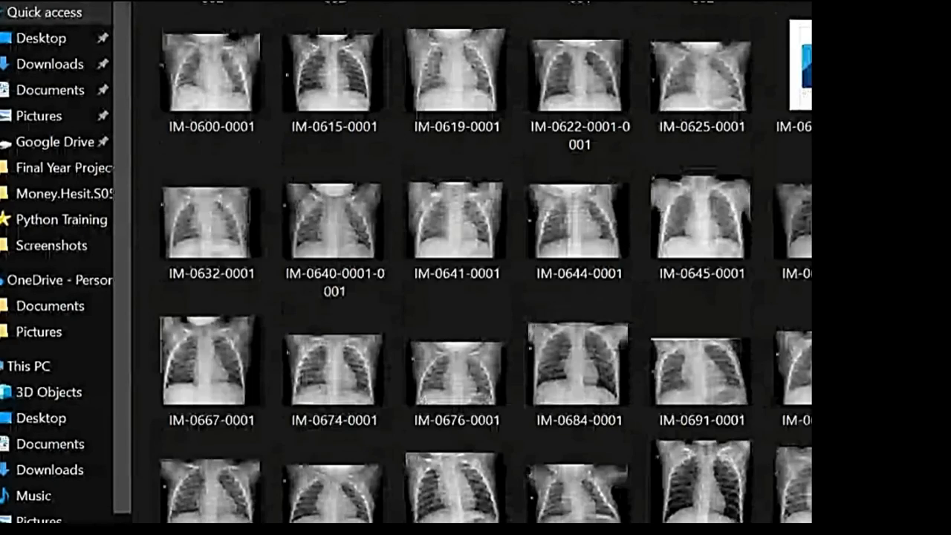
scroll("up", 3)
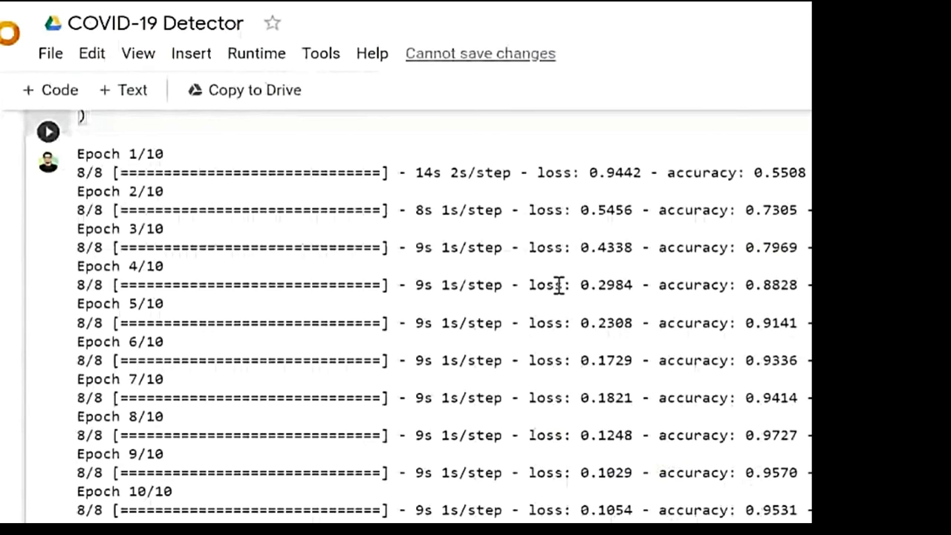
Open and dismiss the Runtime menu, then reopen it and choose Change runtime type.
left_click(256, 52)
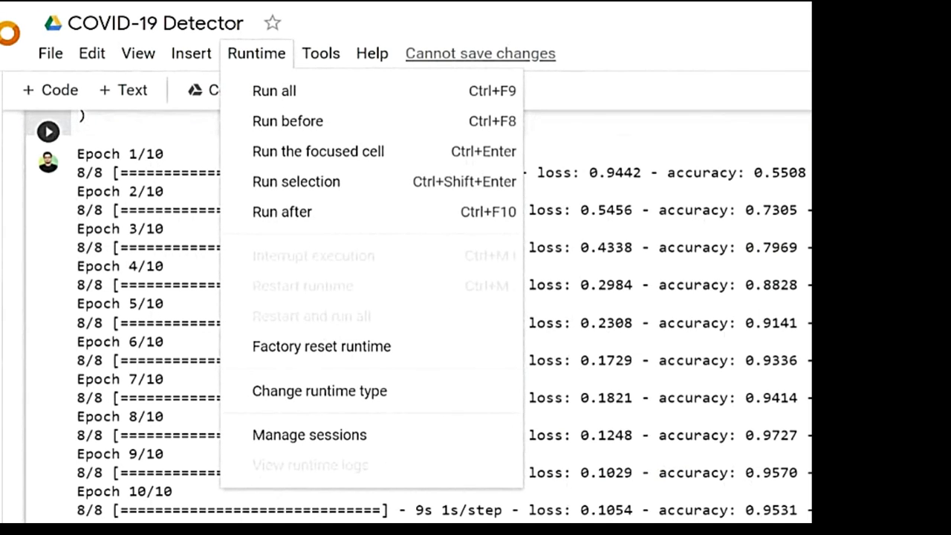
key("Escape")
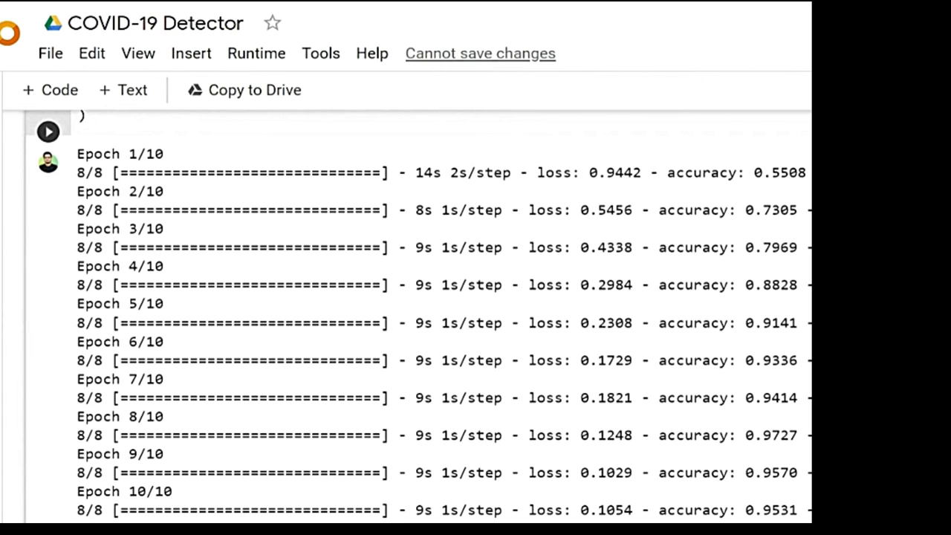
left_click(257, 53)
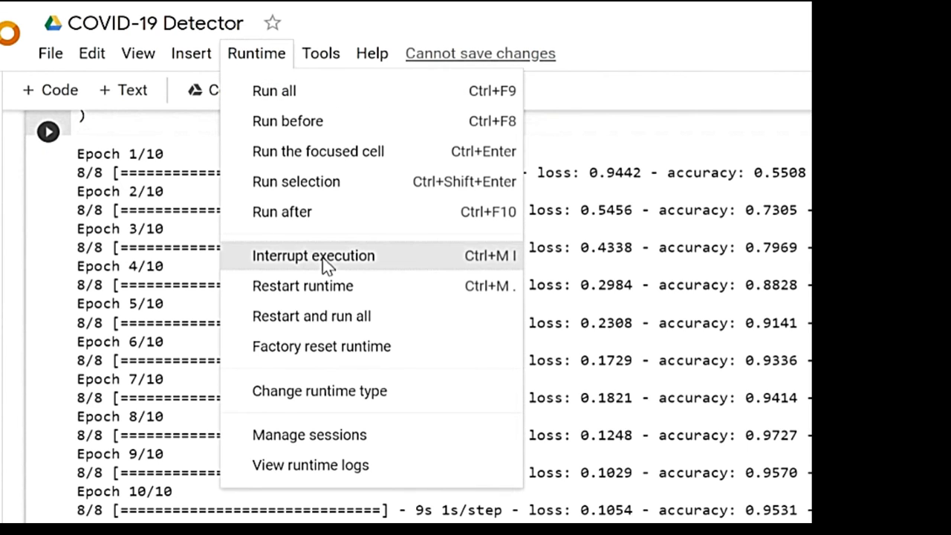
mouse_move(333, 401)
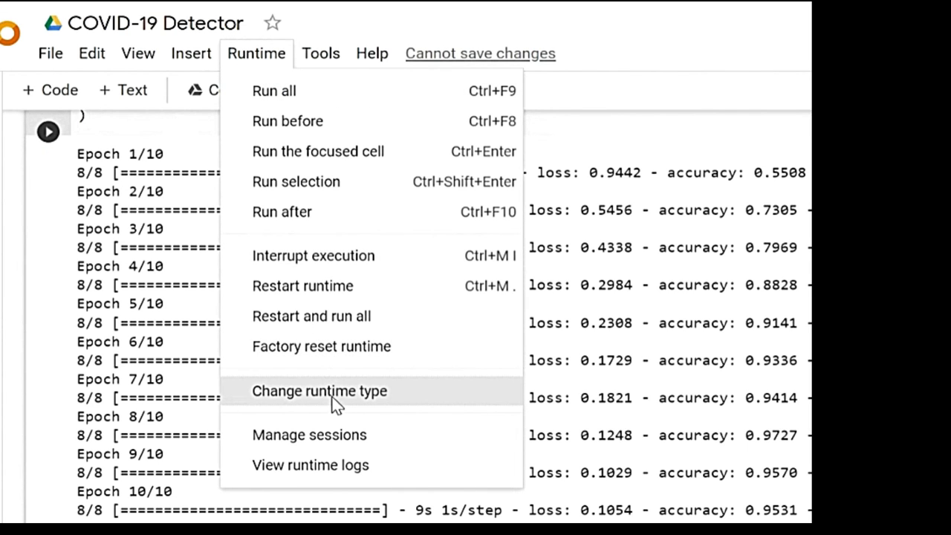
left_click(320, 391)
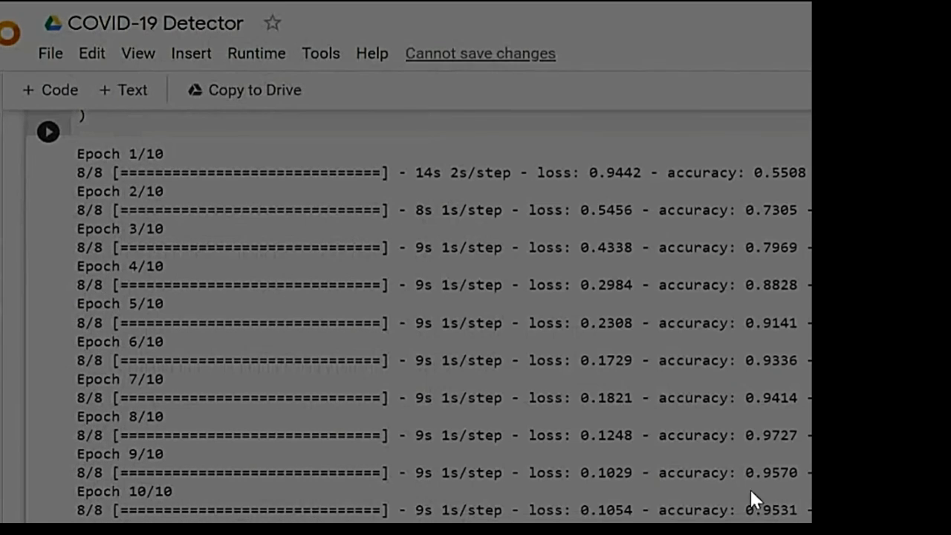
Scroll up to the model summary (5,668,097 parameters) and the ImageDataGenerator cells.
scroll("up", 3)
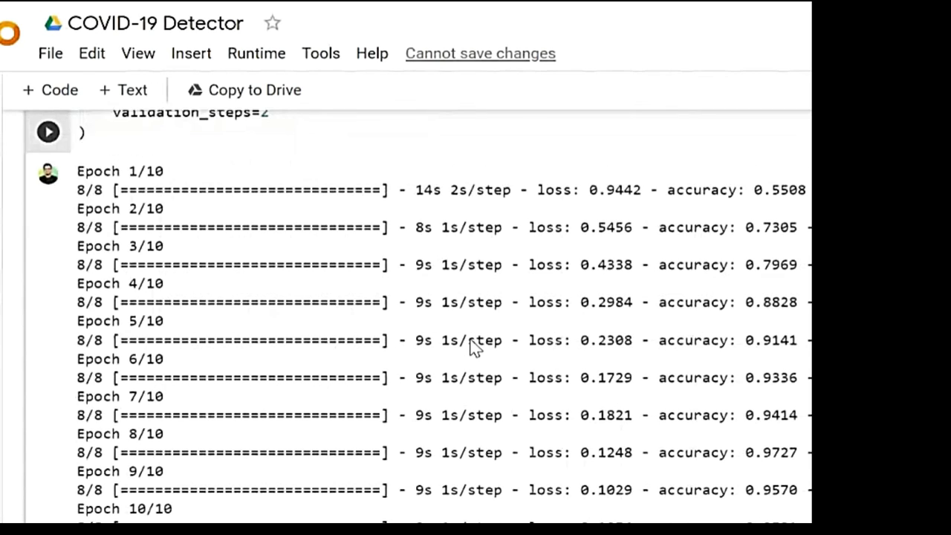
scroll("up", 3)
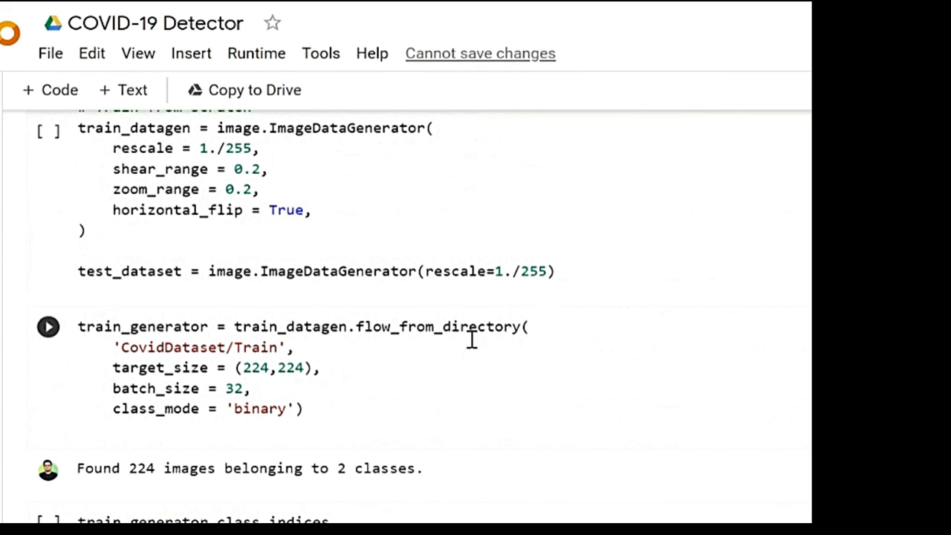
scroll("up", 3)
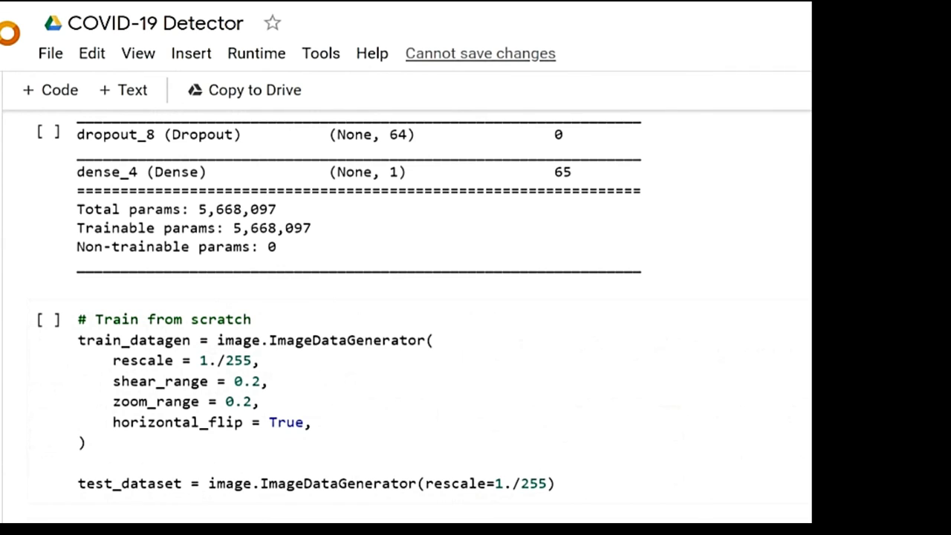